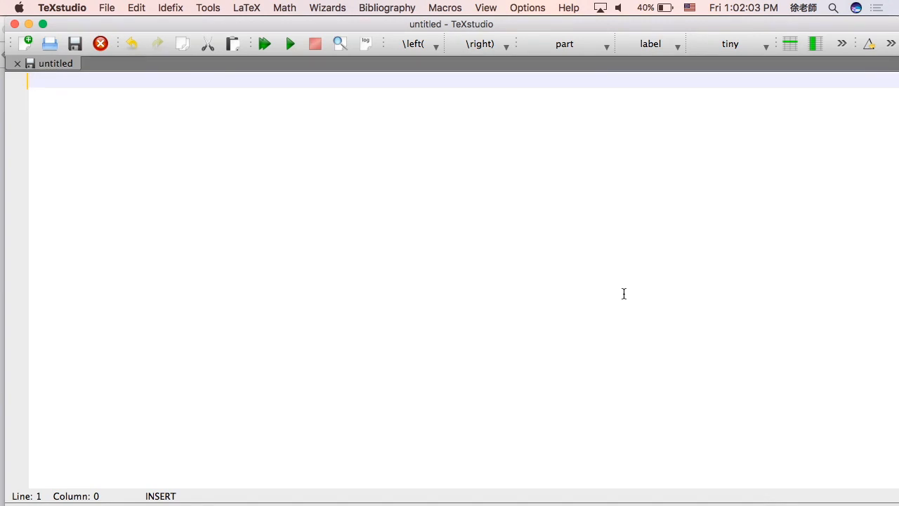
Declare a 12pt article document class and autocomplete an empty begin/end document environment
text(\documentclass[12pt]{article)
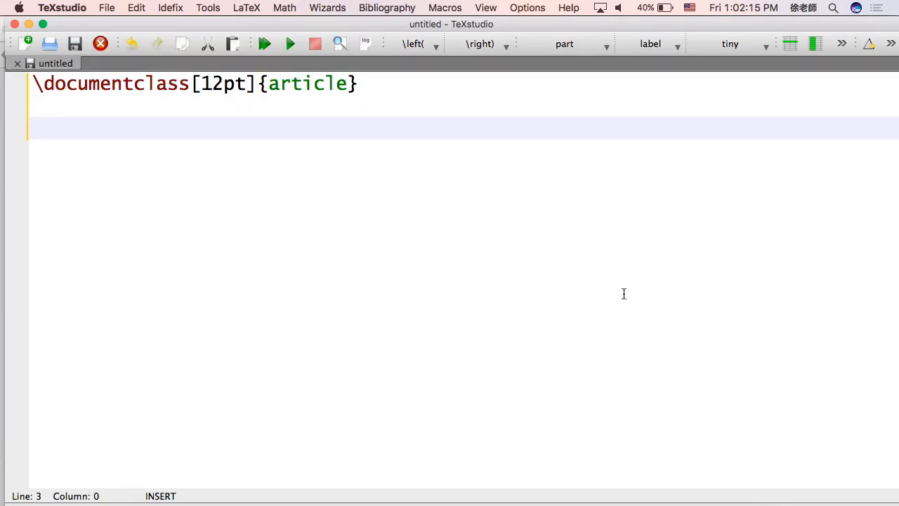
text(\begin{doc)
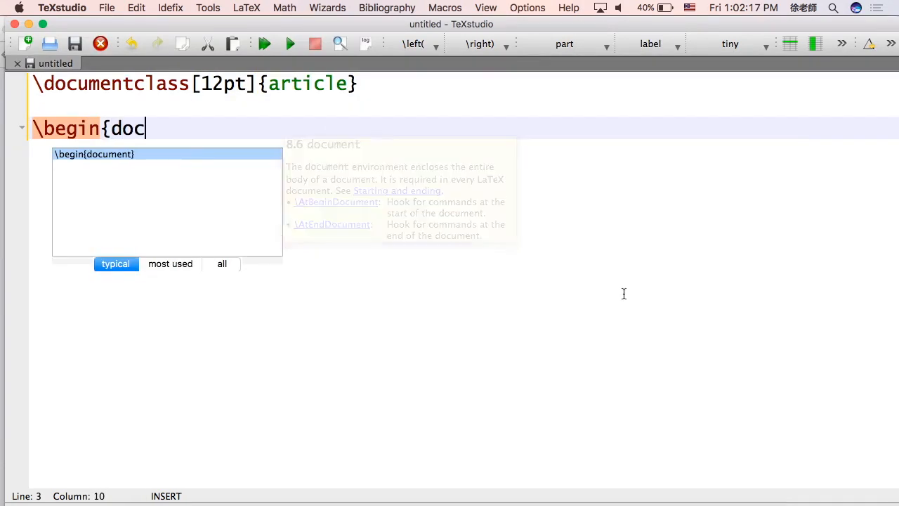
key(Return)
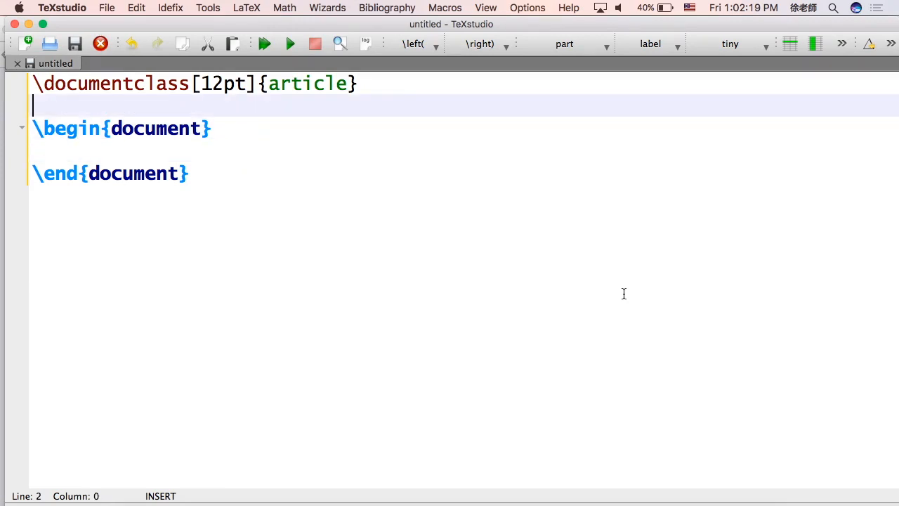
Add comments '% everything here is called the Preamble' and '% this is no longer the "preamble"'
text(%)
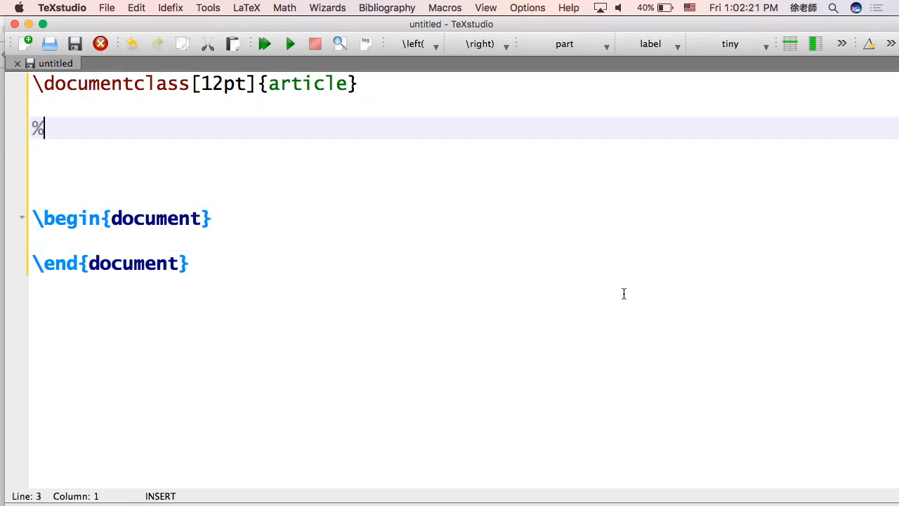
text(everything here is called the Prea)
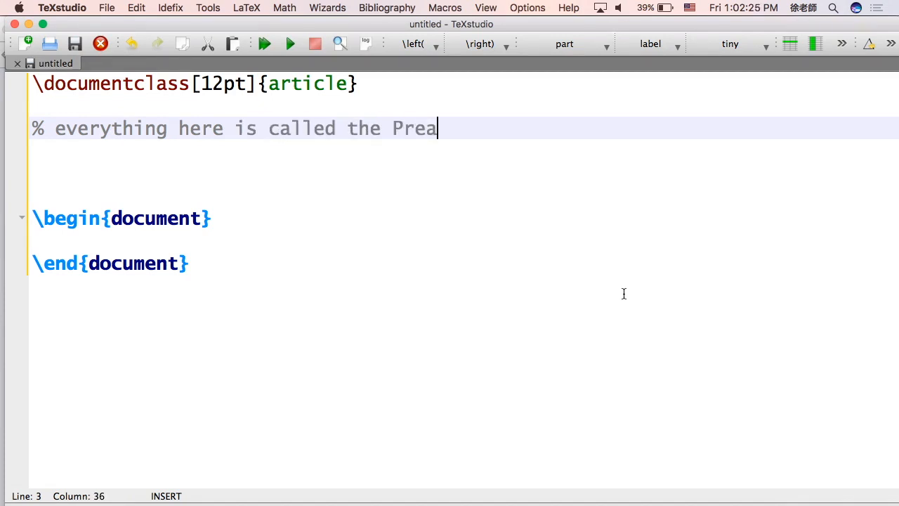
text(mble)
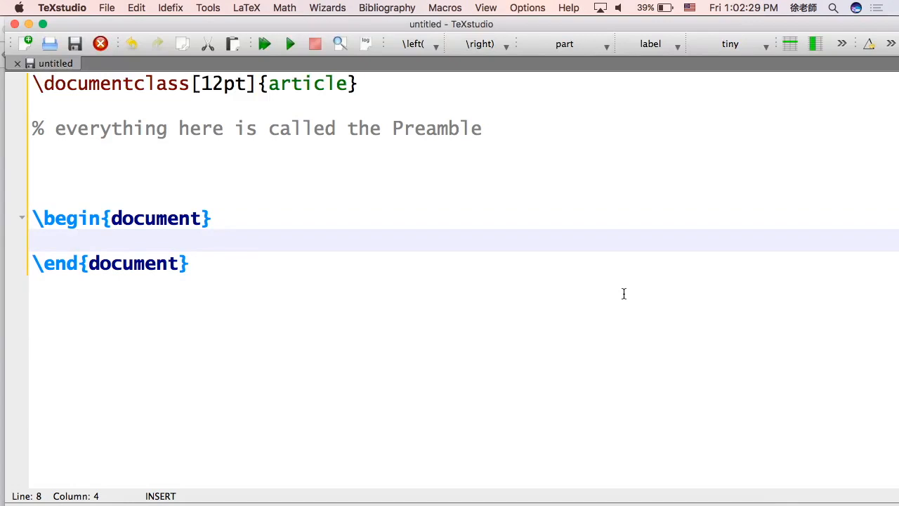
text(% this is no longer the)
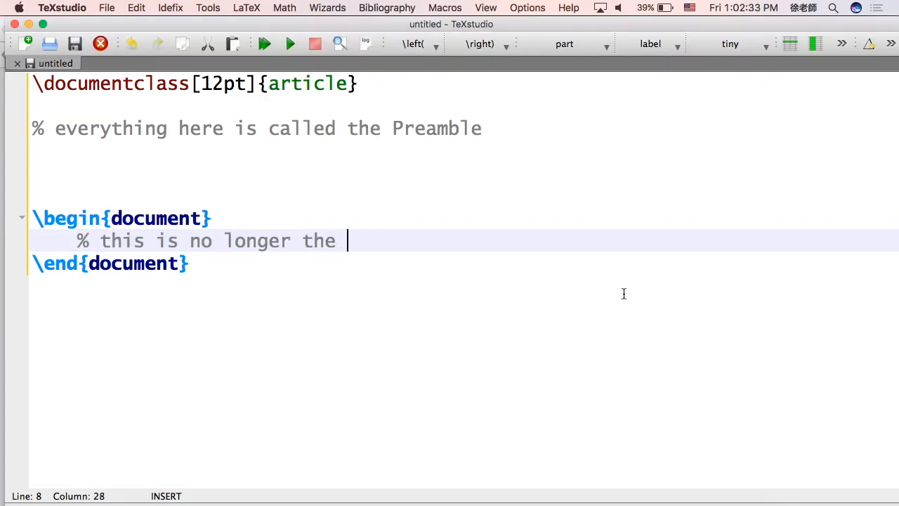
text("preamble")
click(464, 173)
text(%)
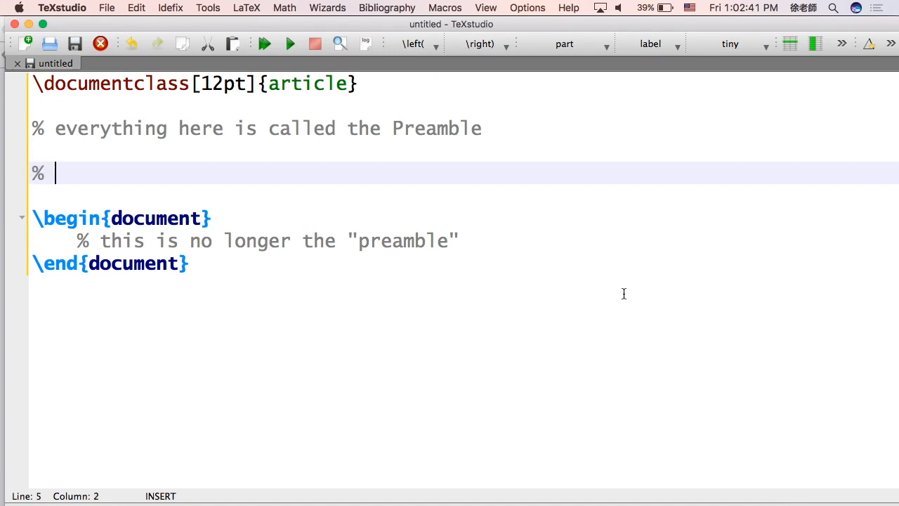
Add '% make margins 1 inch' and \usepackage[margin=1in]{geometry} to the preamble
text(make margins 1 in)
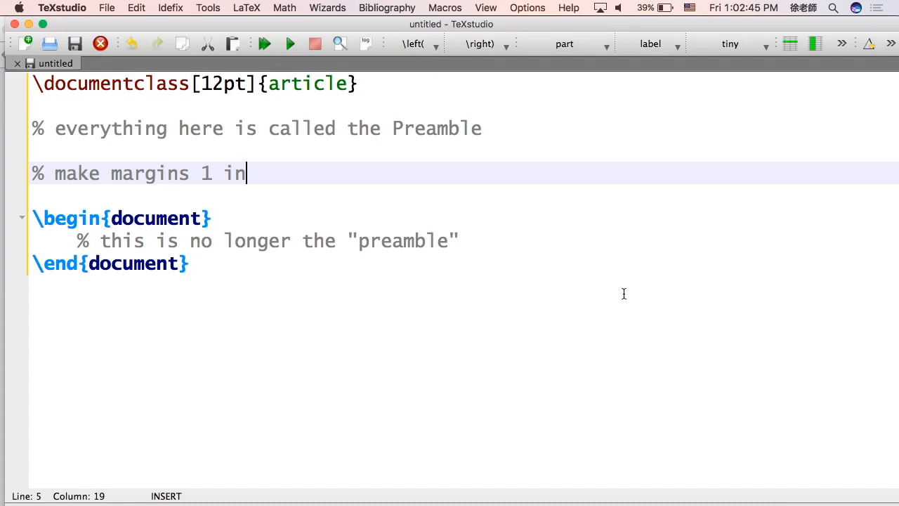
text(ch)
text(\usepackage[margin=1in]{geom)
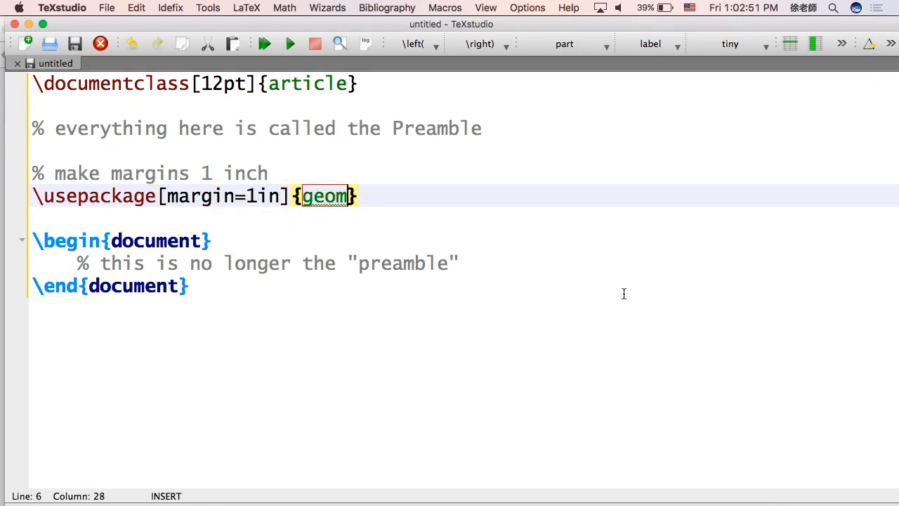
text(etry)
text(%)
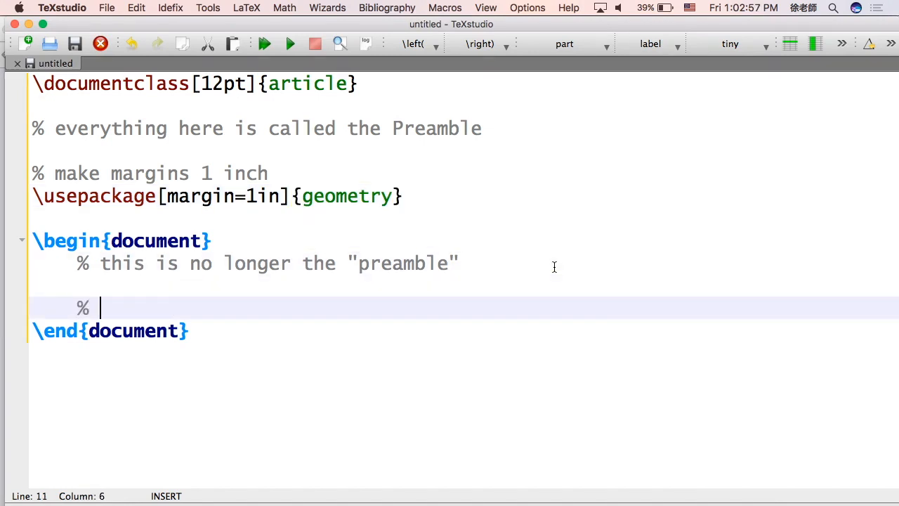
Write the comment '% let's write some stuff' and the body line 'Hi, this is sample text'
text(let's write some stuff)
text(H)
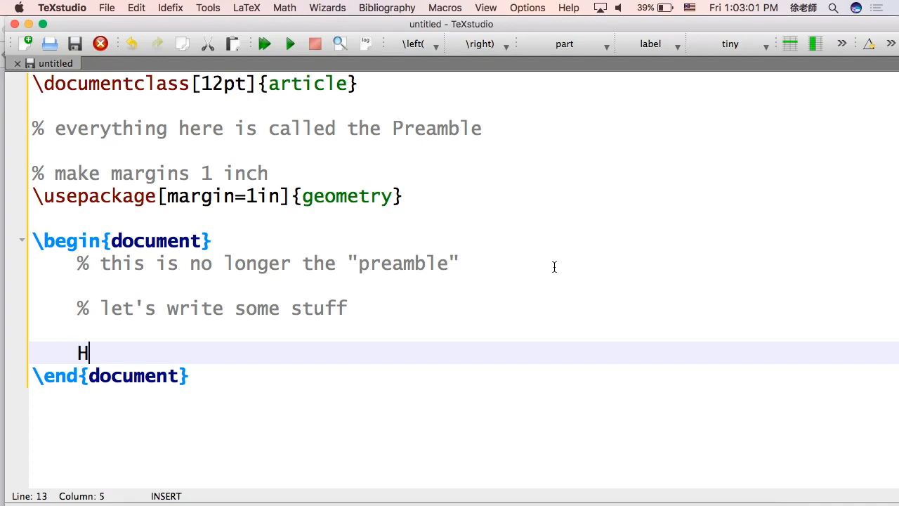
text(i, this is eaxm)
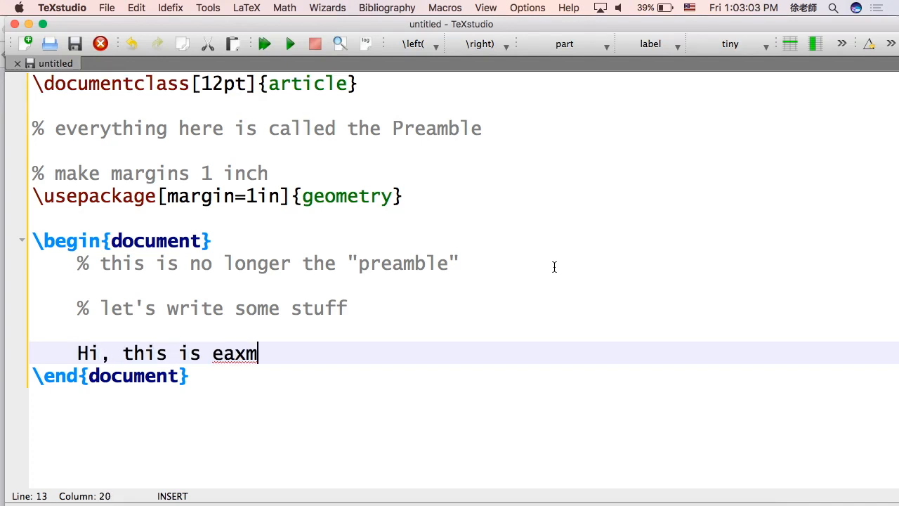
text(sample t)
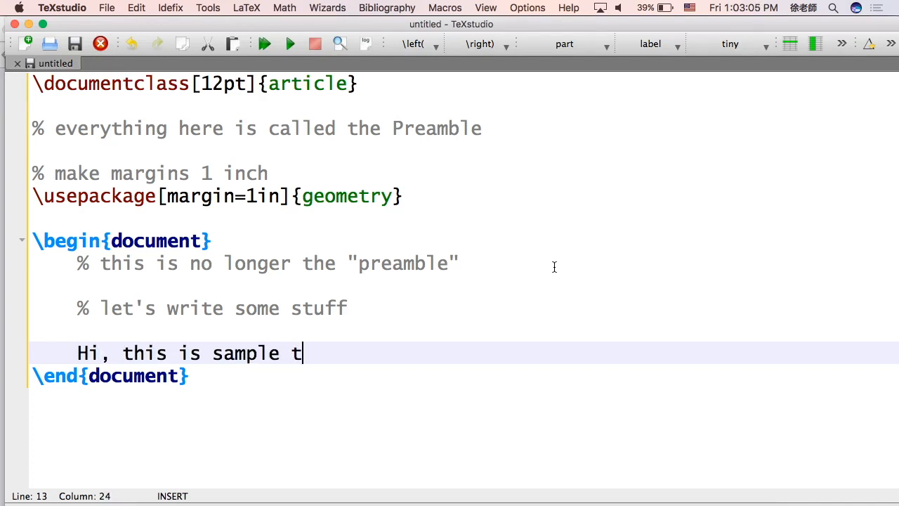
text(ext)
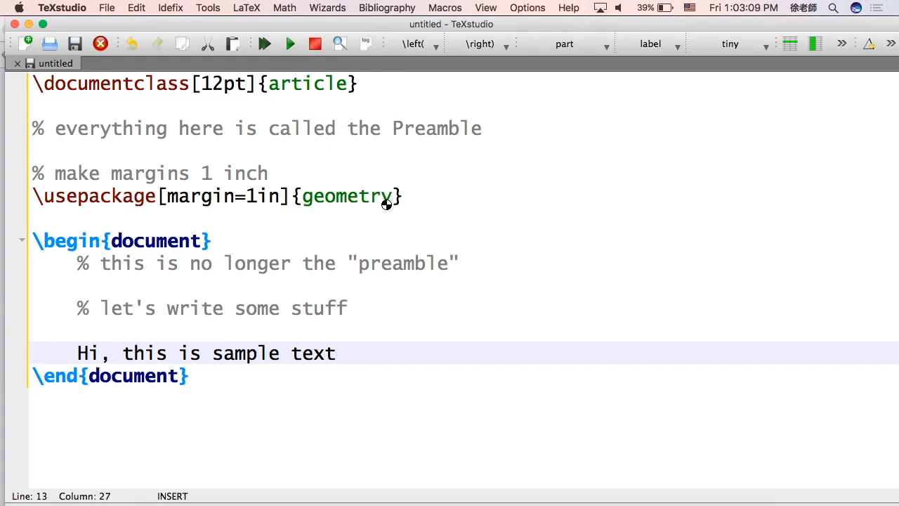
Build and view the document so the PDF preview shows 'Hi, this is sample text'
click(290, 43)
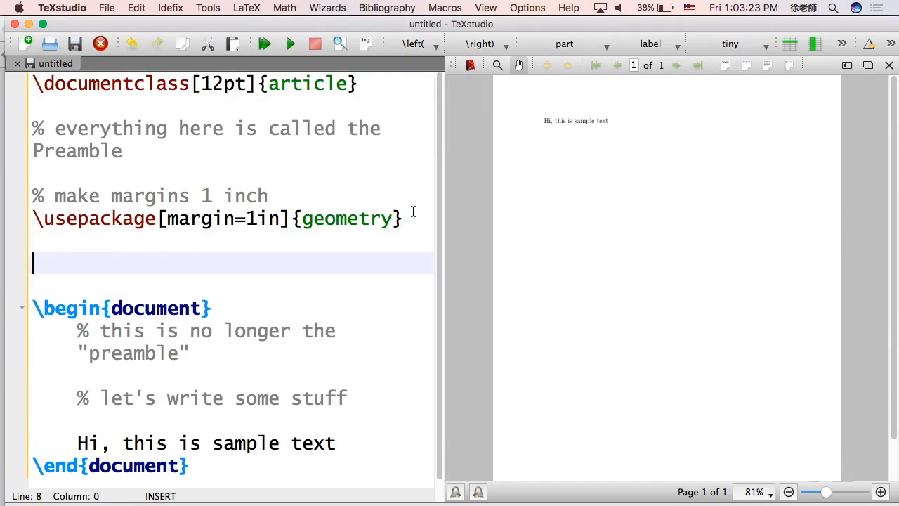
Comment out the 1-inch geometry line and begin custom margins left=1in, right=2in, top=0.5in
text(% cusom marg)
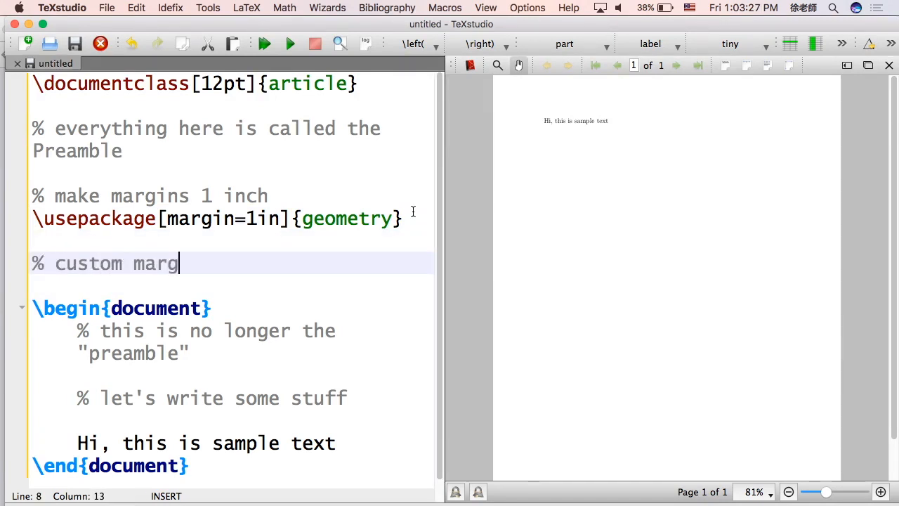
text(ins -- let's try)
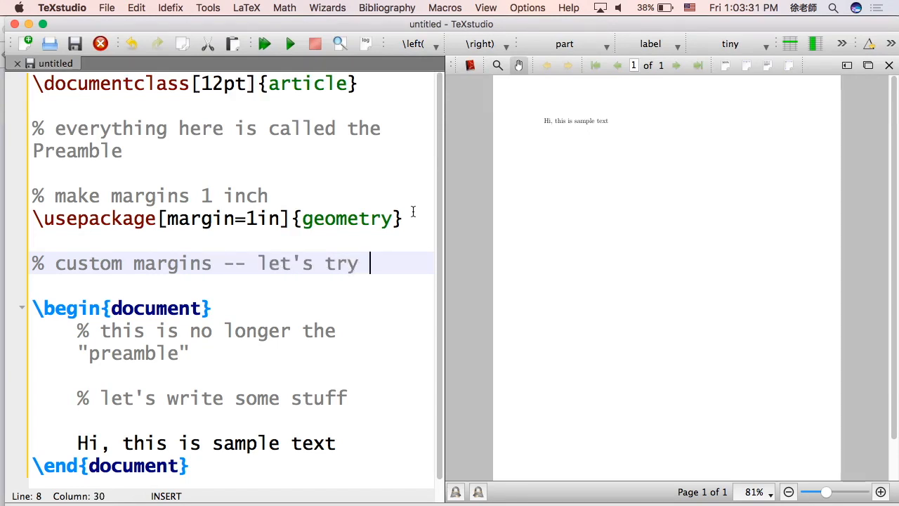
text(left 1)
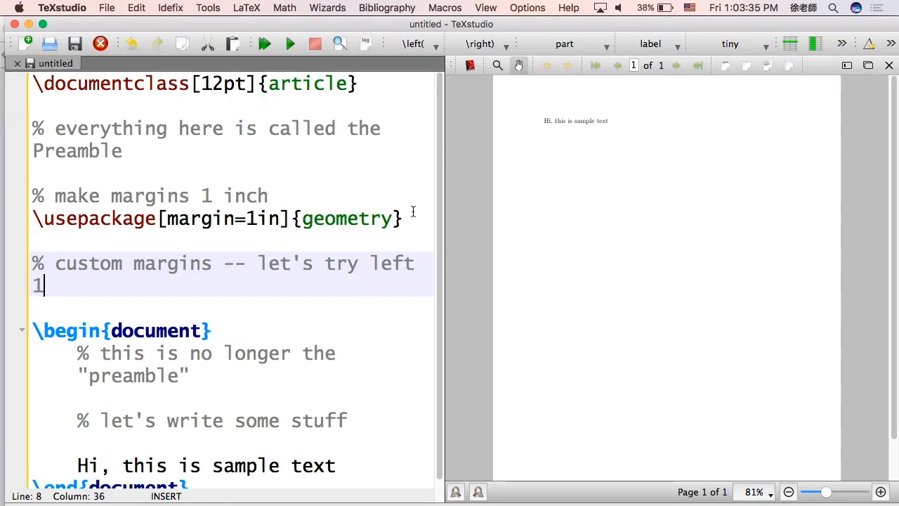
text(in, right)
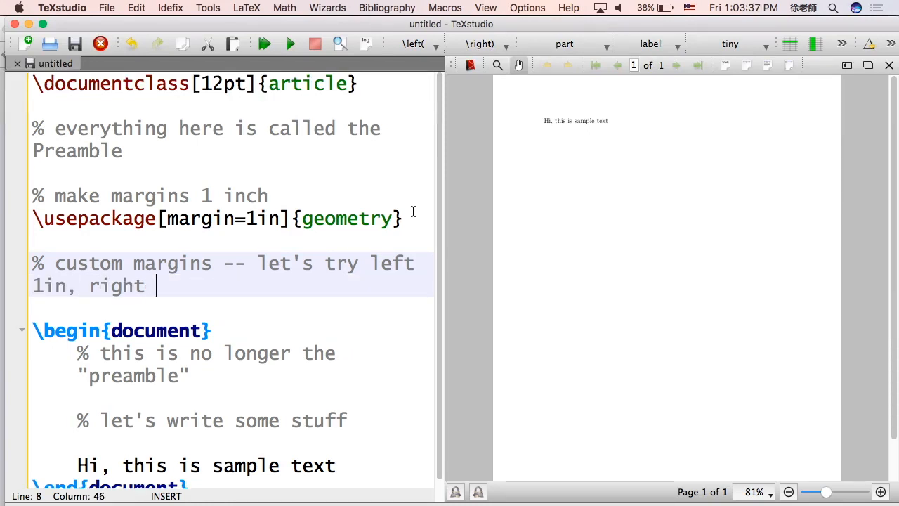
text(2in, top .5in, and bottom)
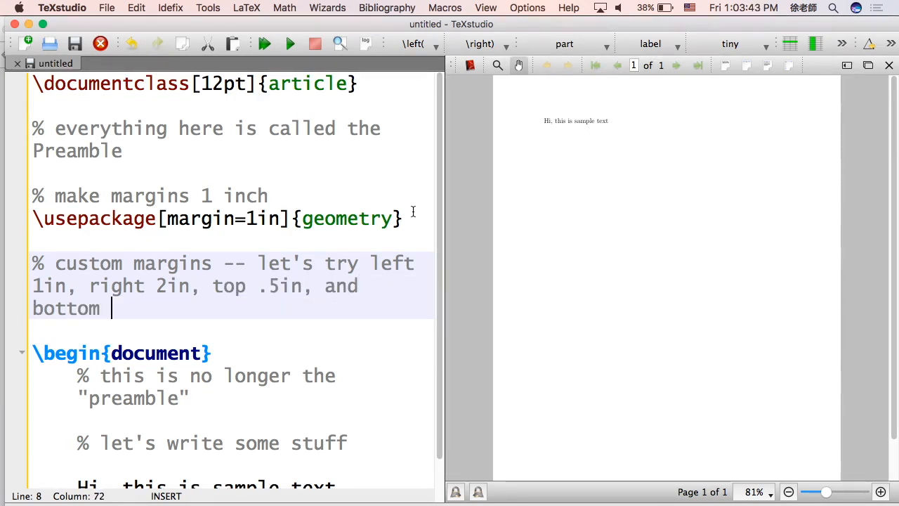
text(.5in)
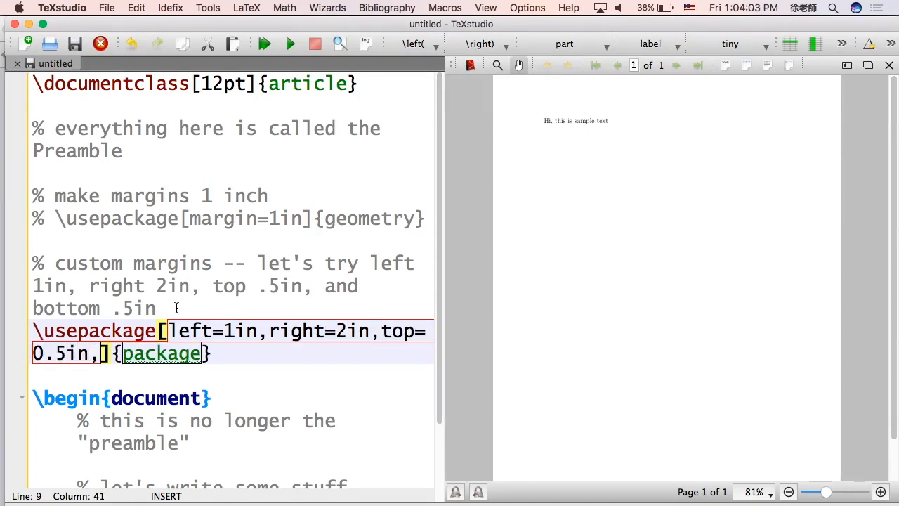
Finish the margins line with bottom=0.5in and {geometry}, then recompile the PDF preview
text(bottom=0.5)
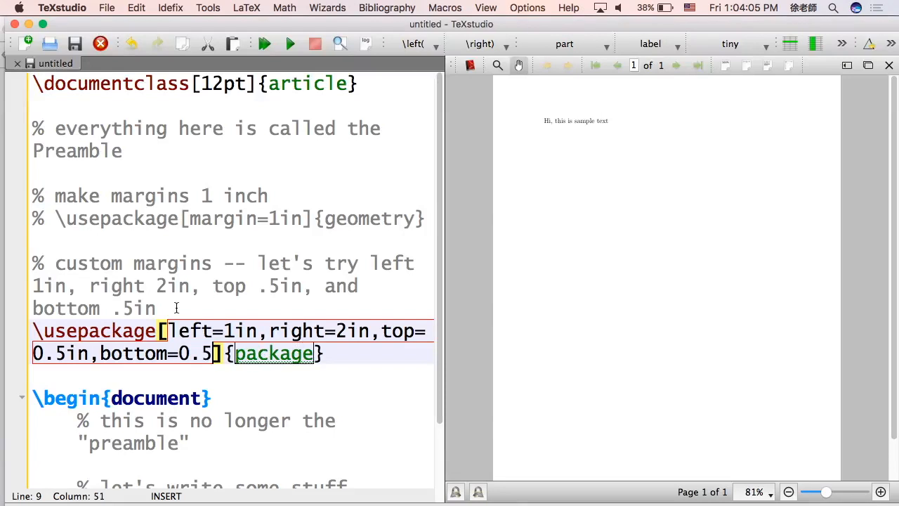
text(geomet)
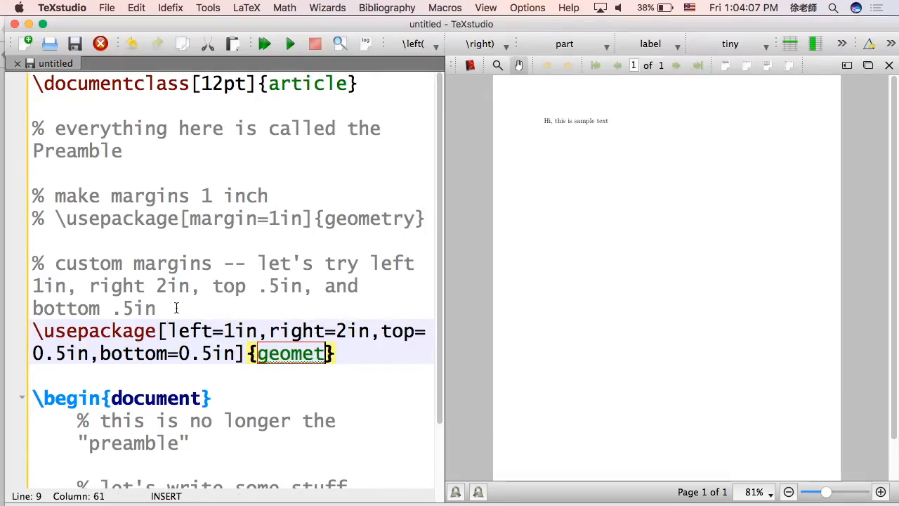
text(ry)
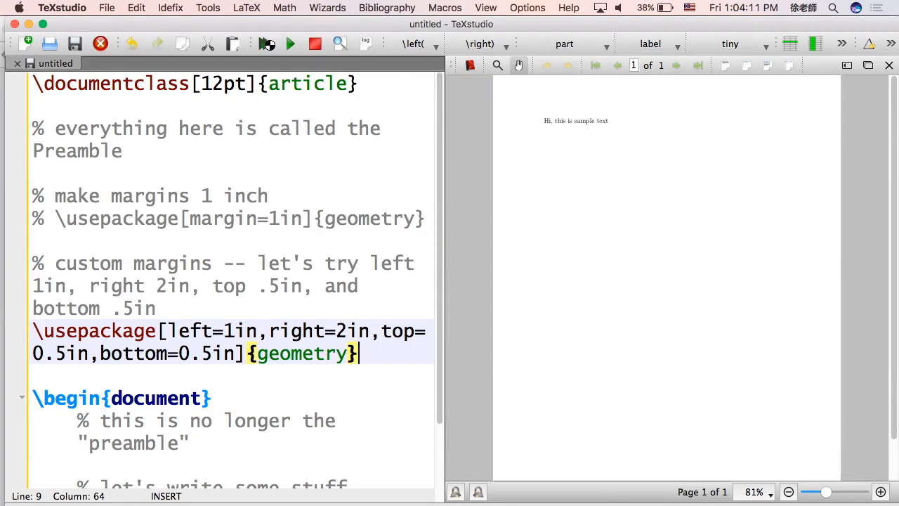
click(266, 44)
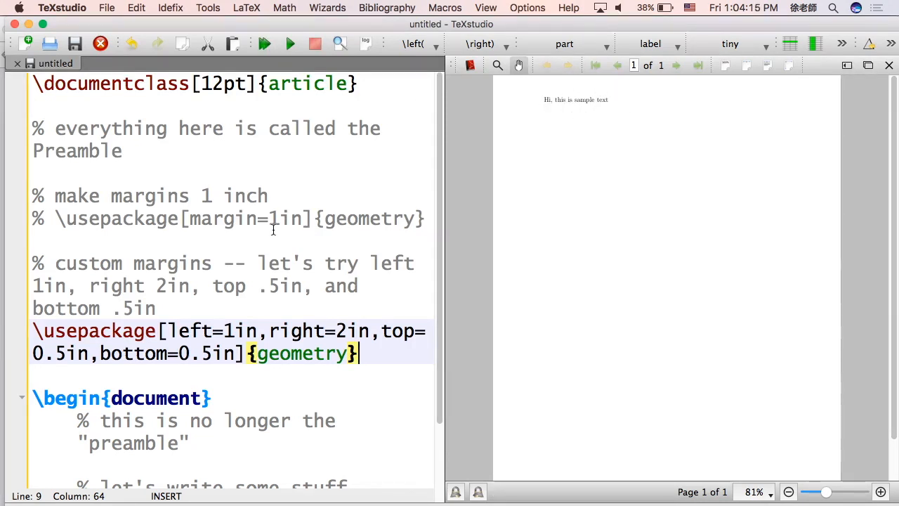
scroll(down, 3)
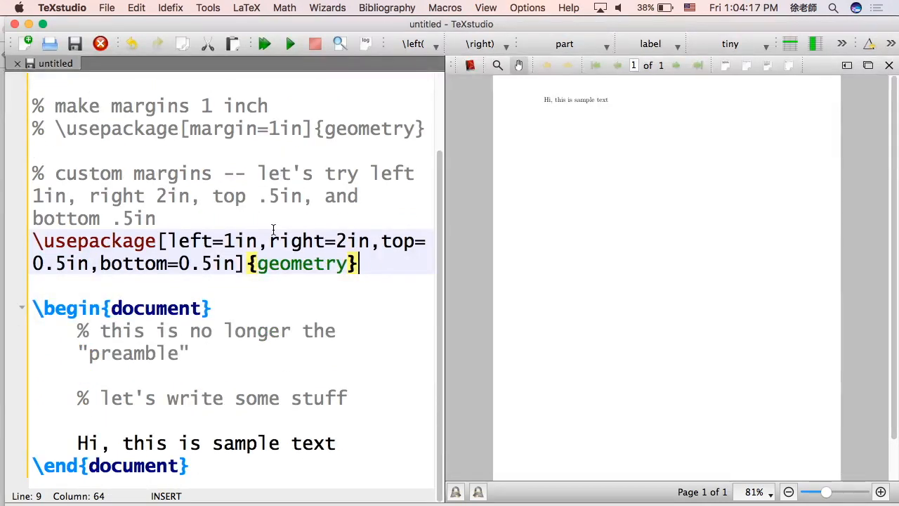
Add a '% here is what not to do' comment and start a \usepackage line
text(%Her)
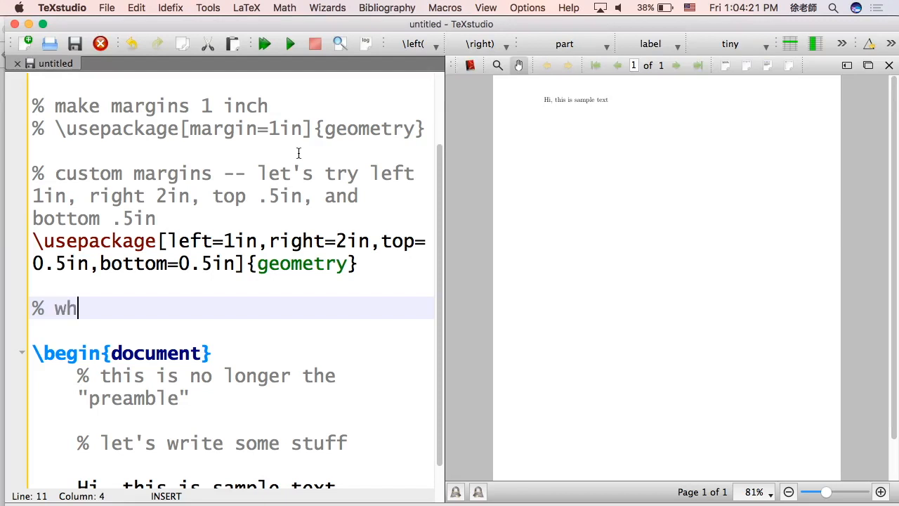
text(ere is what not to do:)
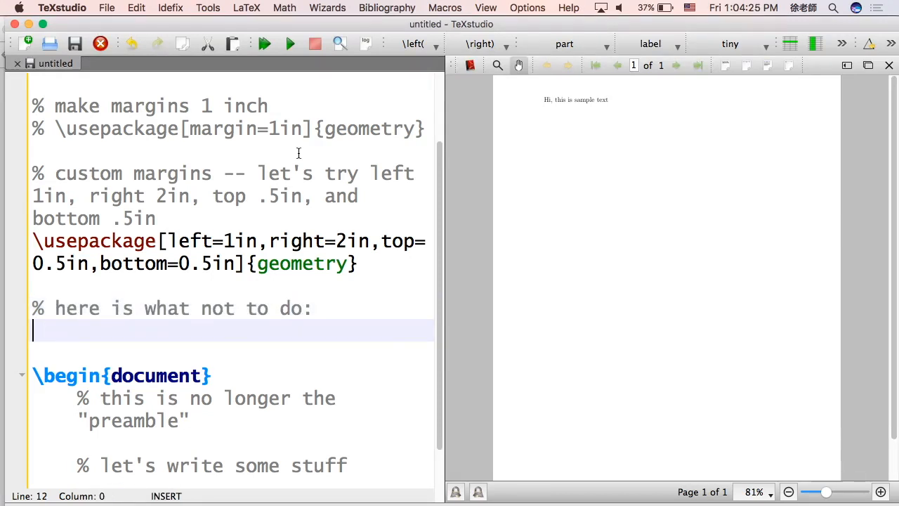
text(\usep)
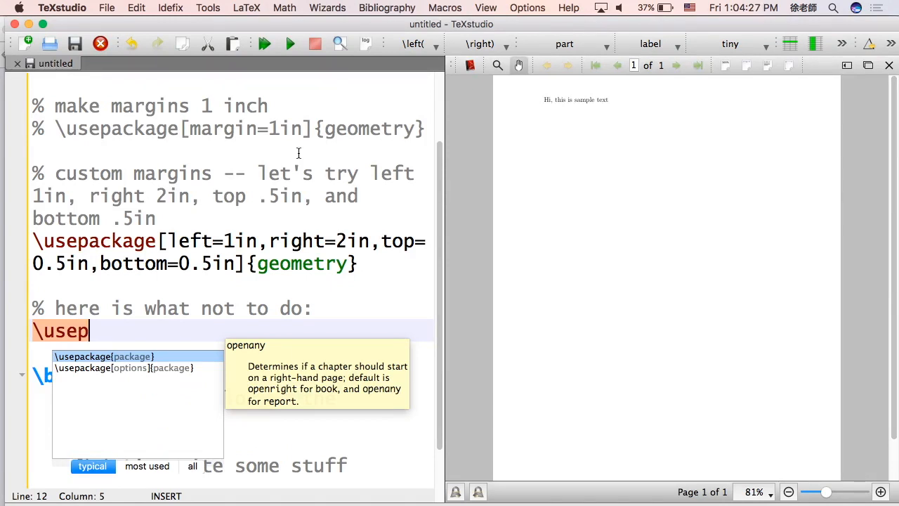
text(ackage{)
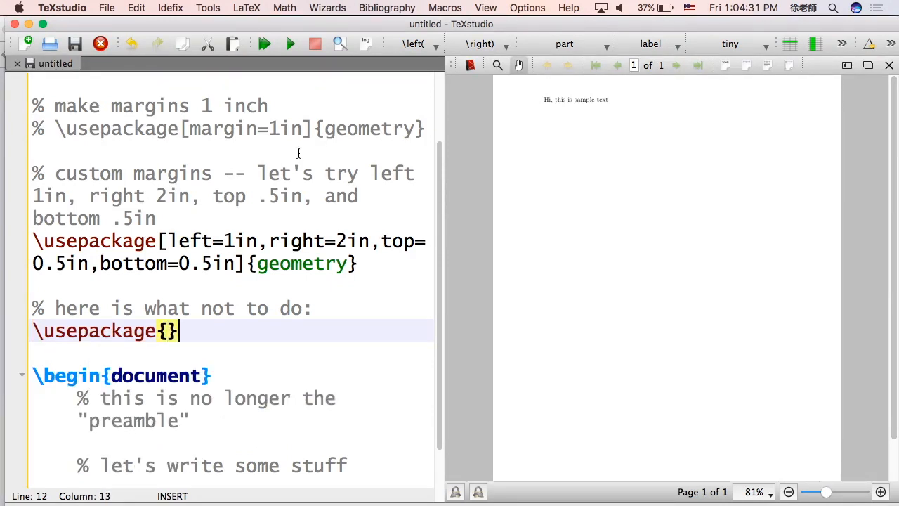
text([])
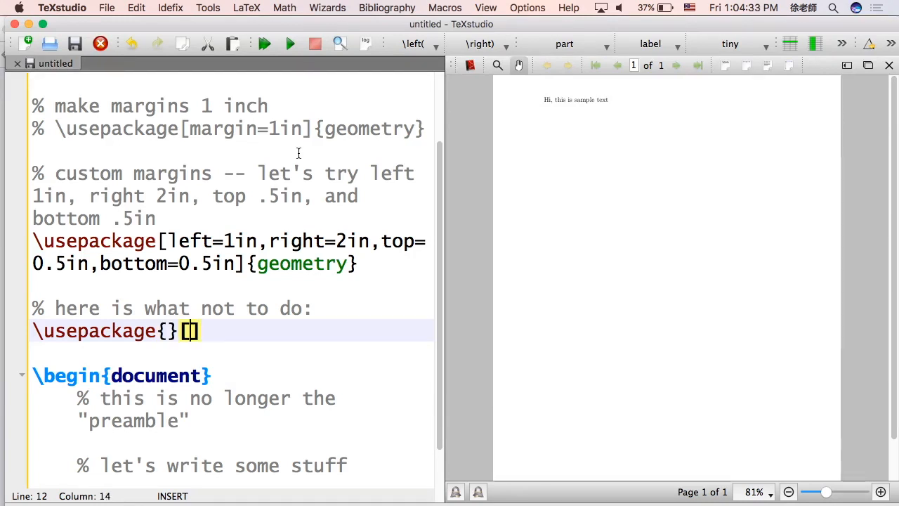
Type braced options left, bottom 2in, right 1cm, top 2cm and bracketed 'gometry'
text(left)
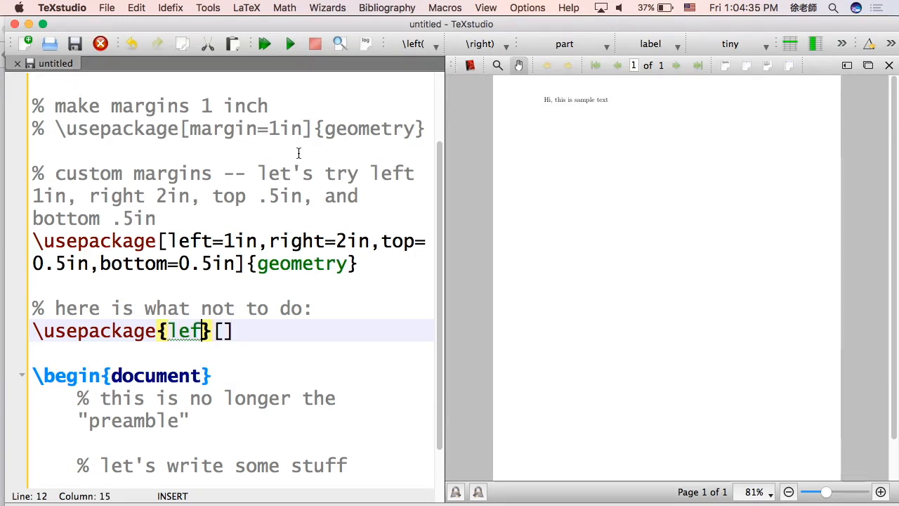
text(=1in,b)
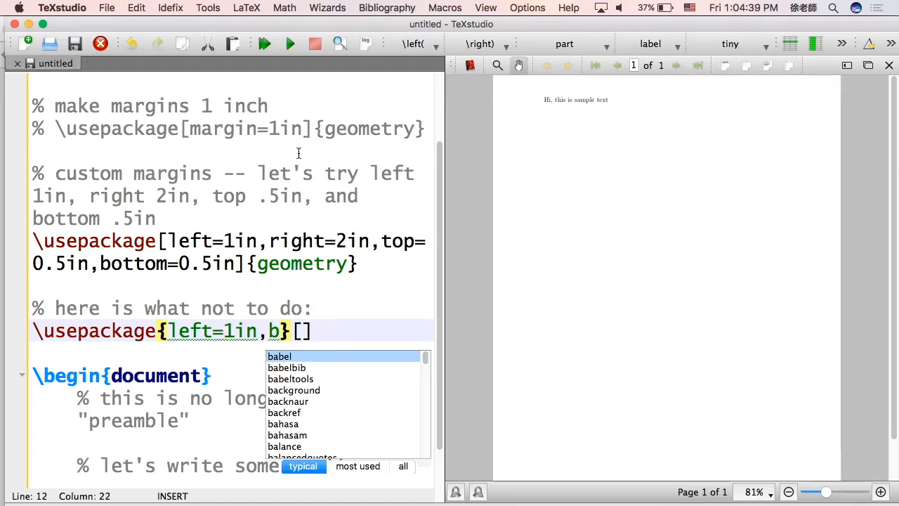
text(ottom-)
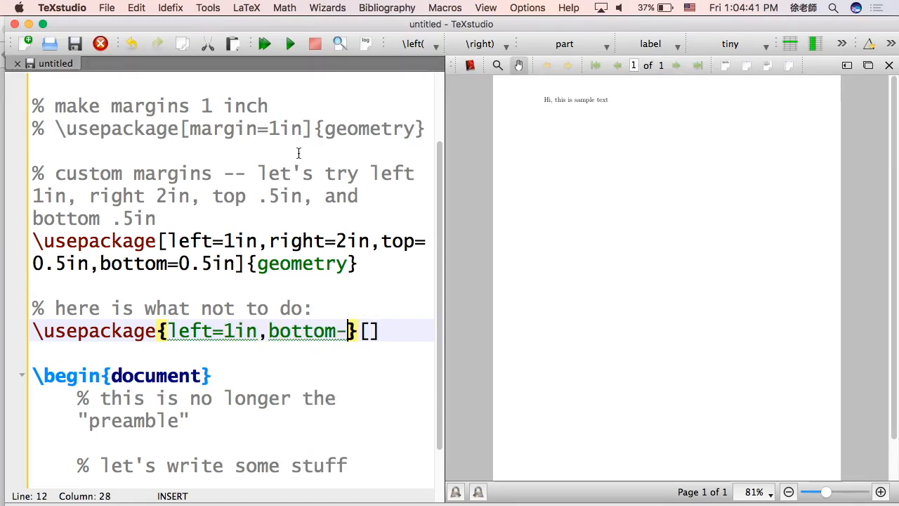
text(2in)
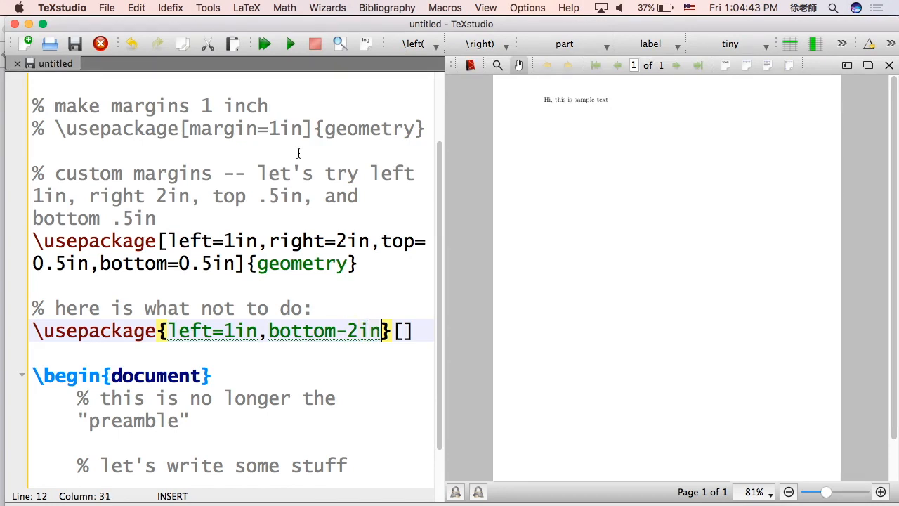
text(,right=)
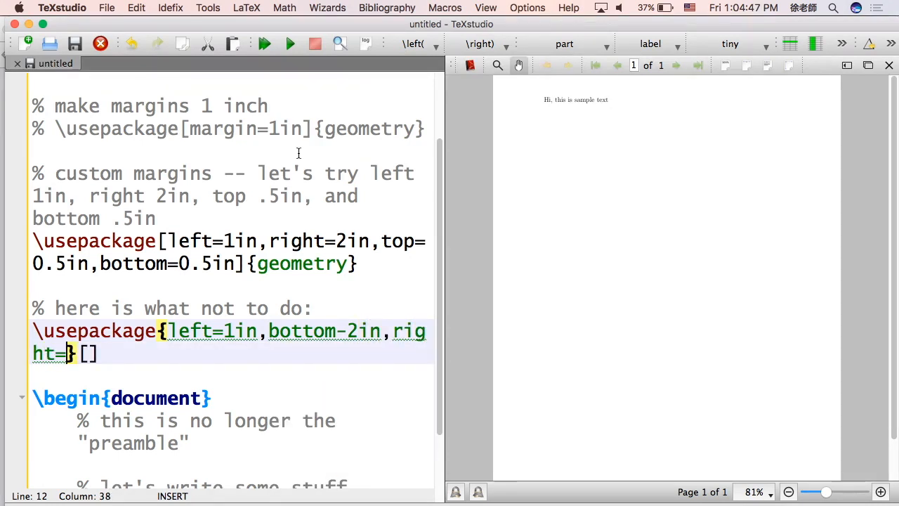
text(1cm,)
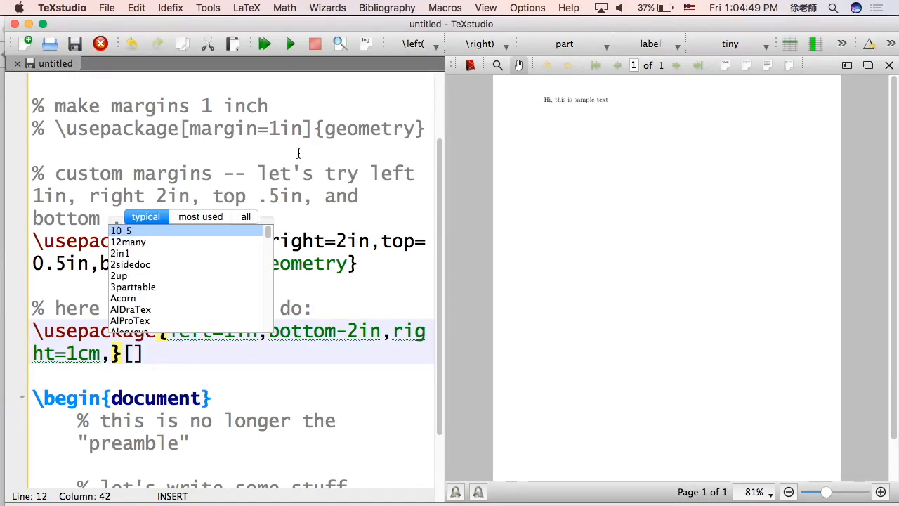
text(topcapt=)
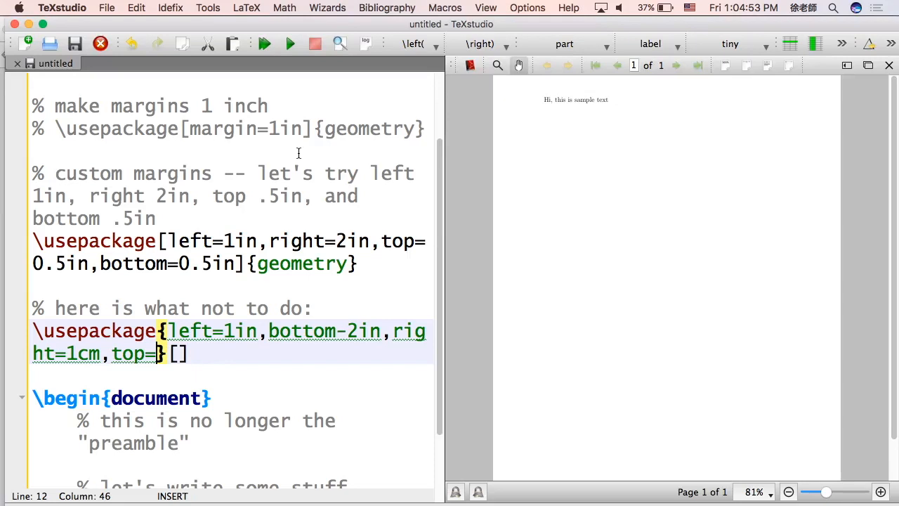
text(2cm)
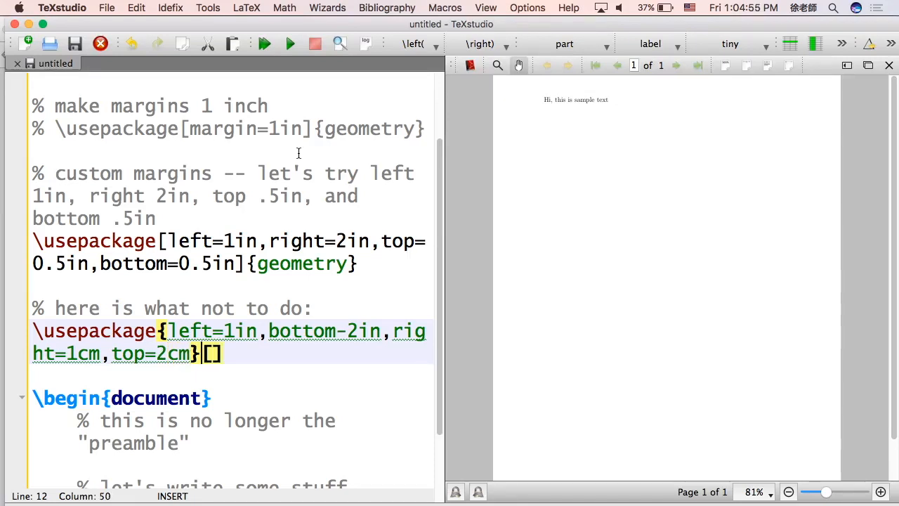
text(gometry)
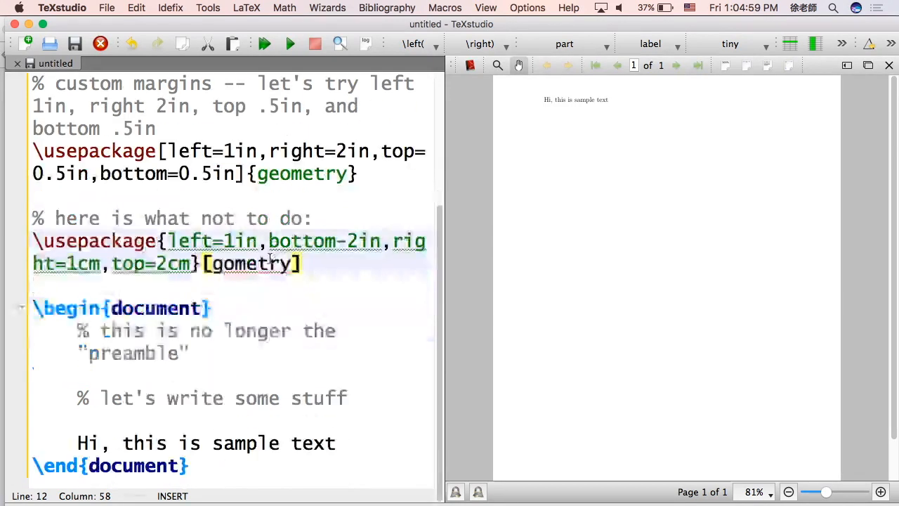
Delete the 'what not to do' comment and the malformed usepackage line
click(264, 43)
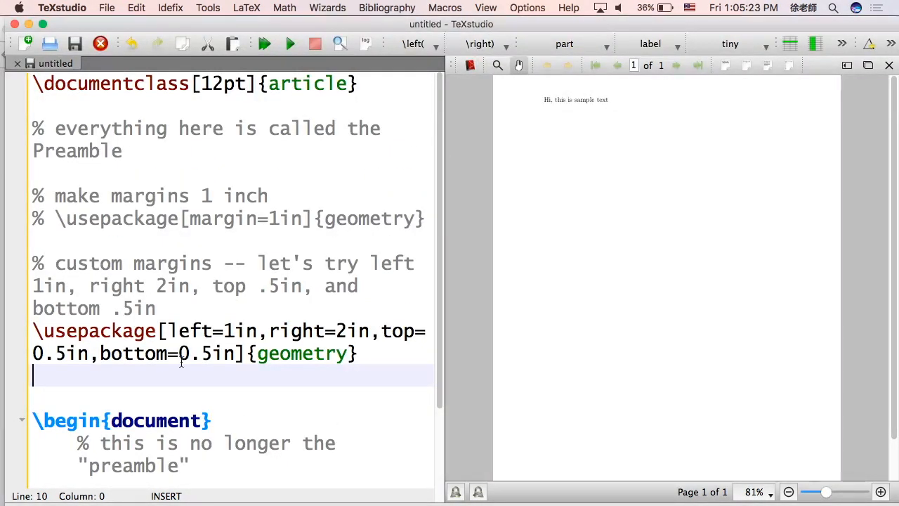
Add a '% images?' comment and \usepackage{graphicx} below the geometry line
text(% images?)
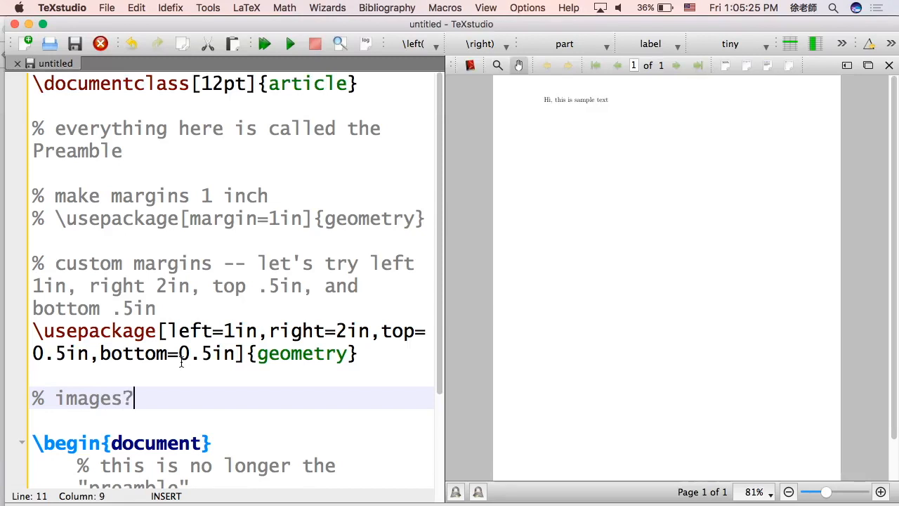
text(\usepackage{gra)
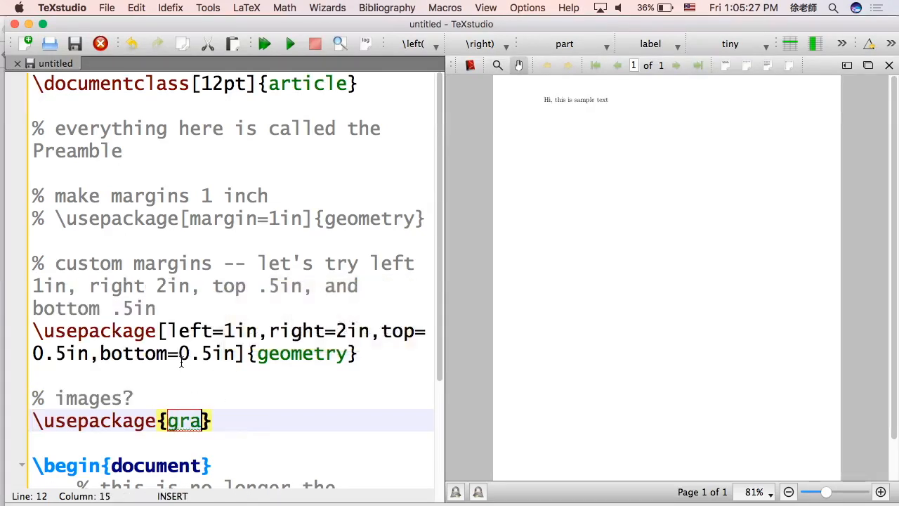
text(phicx)
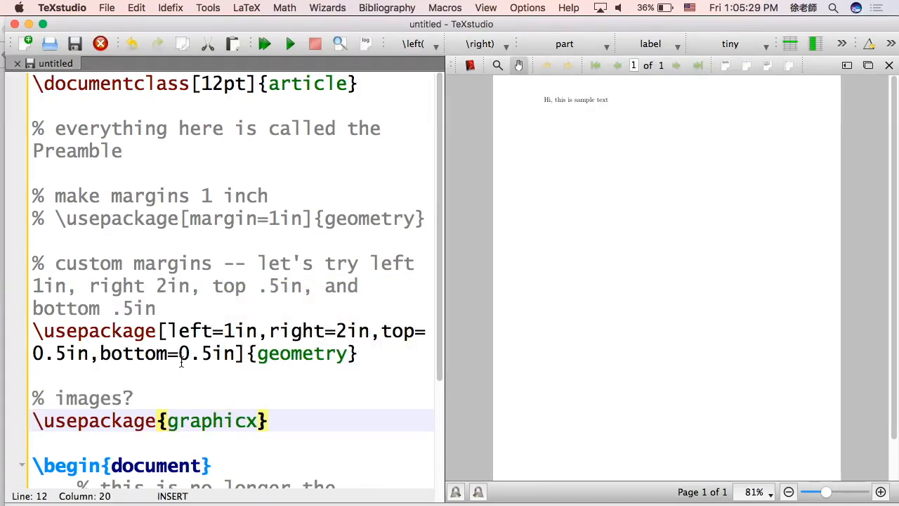